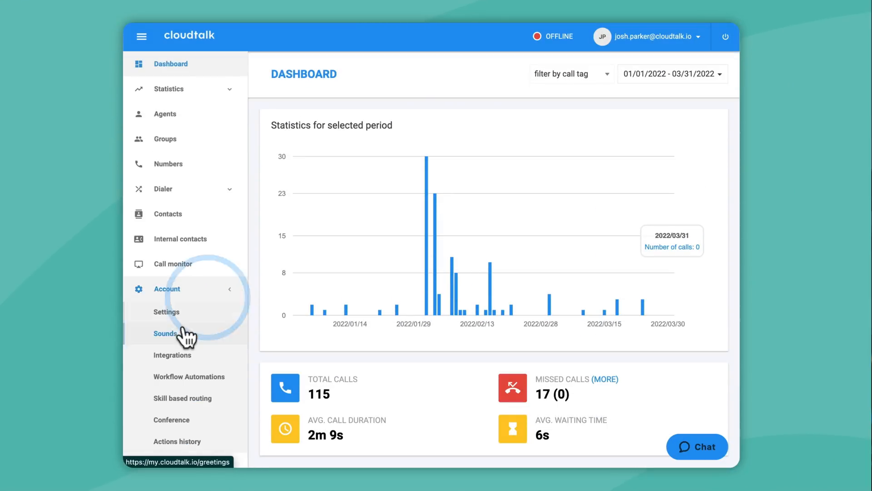
Step: Reach the CSV contact import page via Account Integrations
{"action": "left_click", "coordinate": [173, 355]}
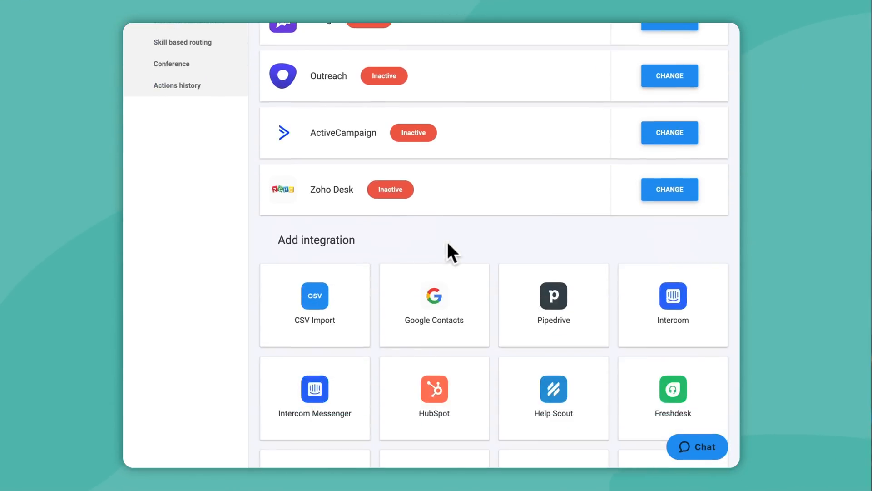
{"action": "left_click", "coordinate": [315, 305]}
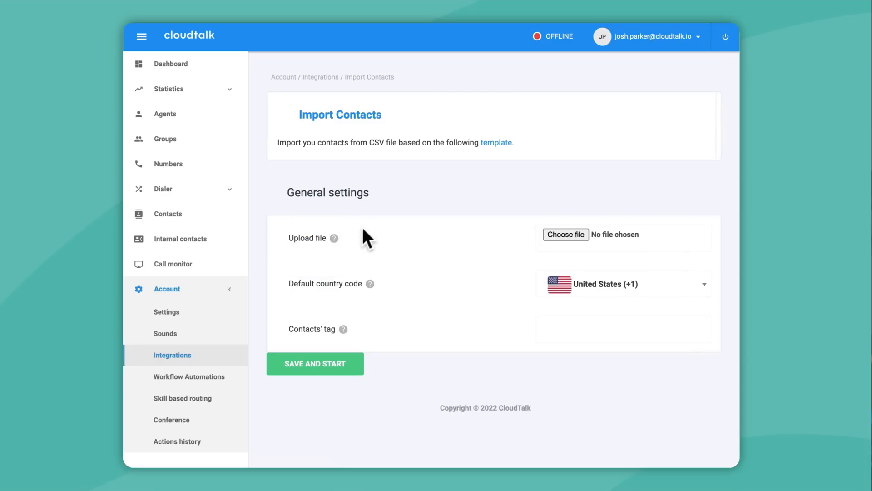
Step: Upload cloudtalk_contacts_import_template.csv as the import file
{"action": "left_click", "coordinate": [566, 234]}
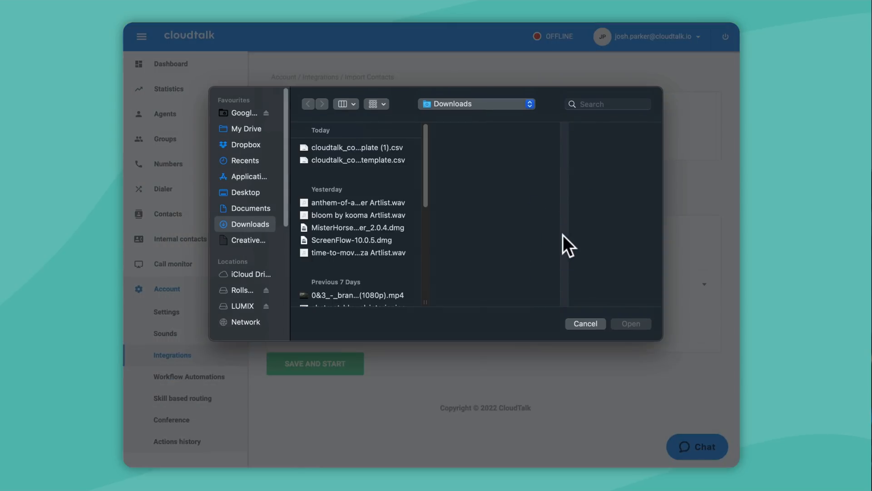
{"action": "left_click", "coordinate": [356, 159]}
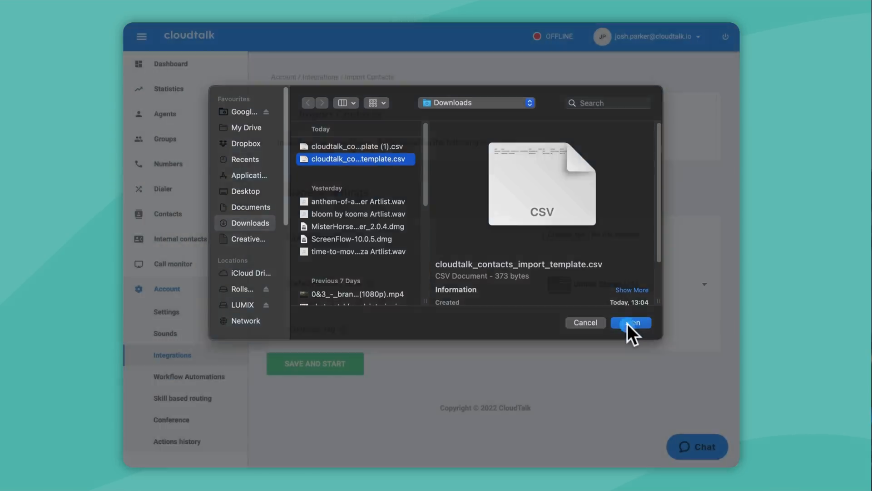
{"action": "left_click", "coordinate": [631, 322]}
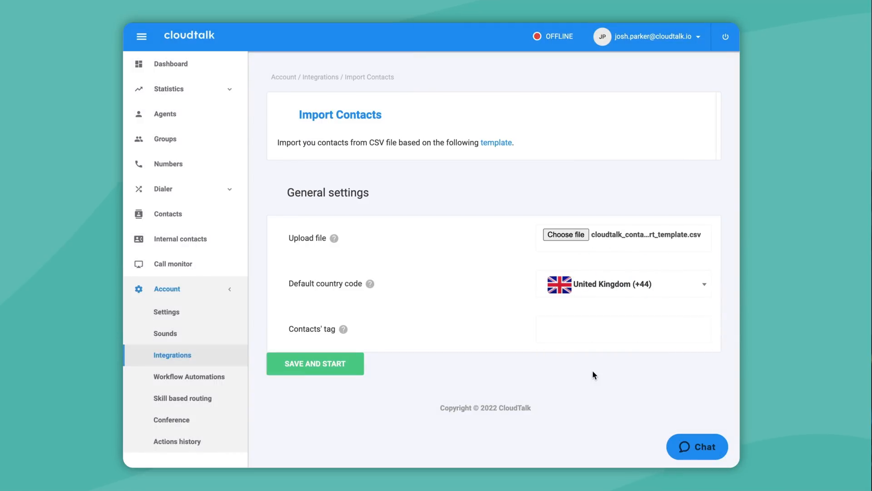
Step: Tag the contacts 'Josh test 2' and start the import with United Kingdom country code
{"action": "type", "text": "Josh te"}
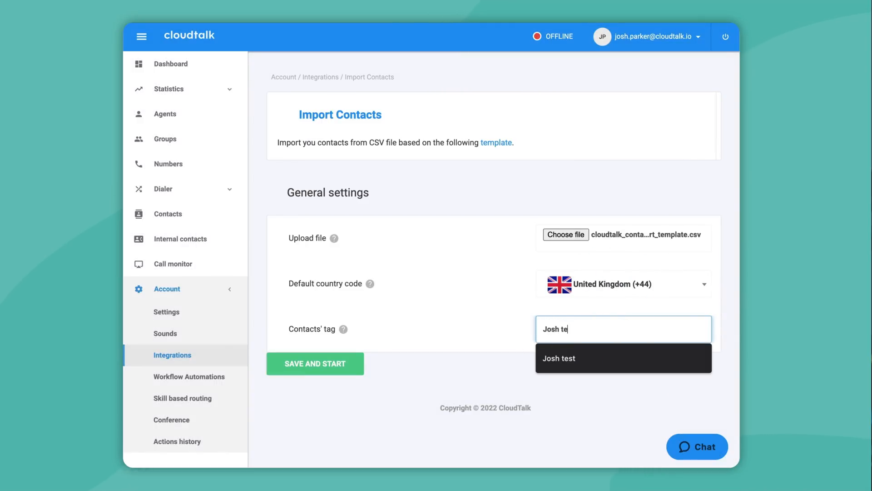
{"action": "left_click", "coordinate": [315, 363]}
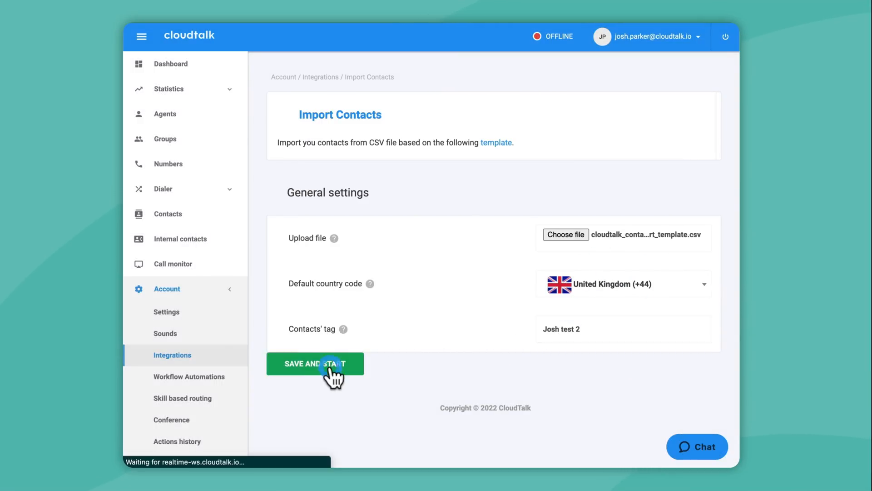
{"action": "left_click", "coordinate": [315, 364]}
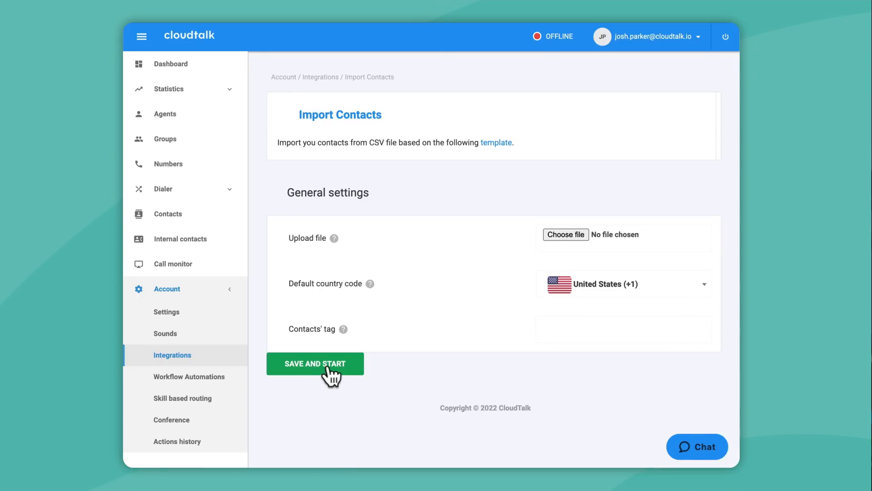
{"action": "left_click", "coordinate": [163, 188]}
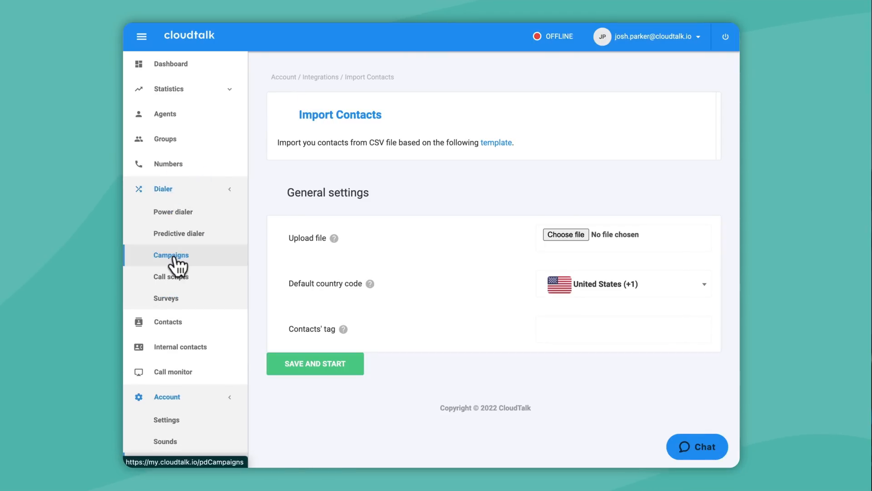
Step: Go to the Dialer campaigns list to add a new campaign
{"action": "left_click", "coordinate": [171, 255]}
{"action": "type", "text": "josh"}
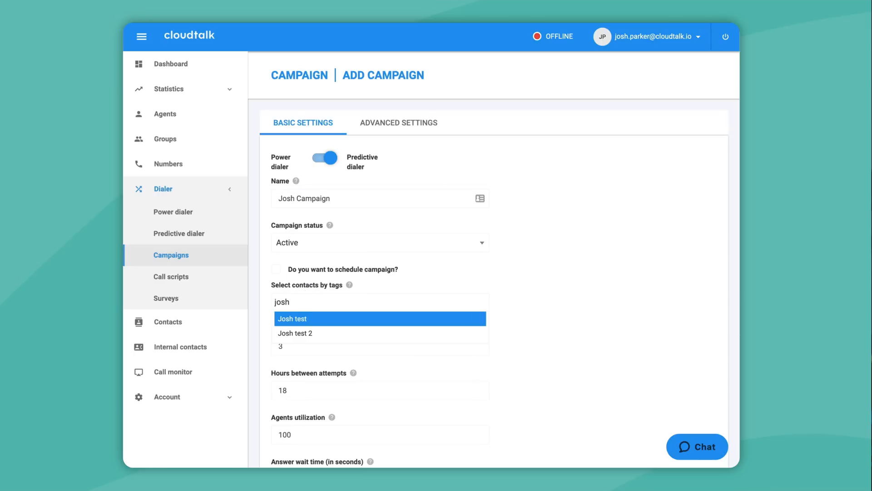
Step: Save Josh Campaign with its script and group, then view the predictive dialer page
{"action": "scroll", "scroll_direction": "down", "scroll_amount": 3}
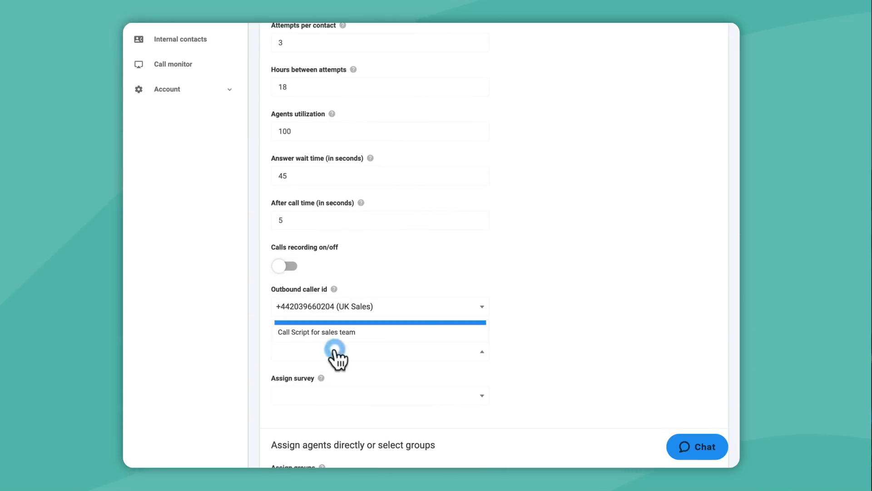
{"action": "scroll", "scroll_direction": "down", "scroll_amount": 3}
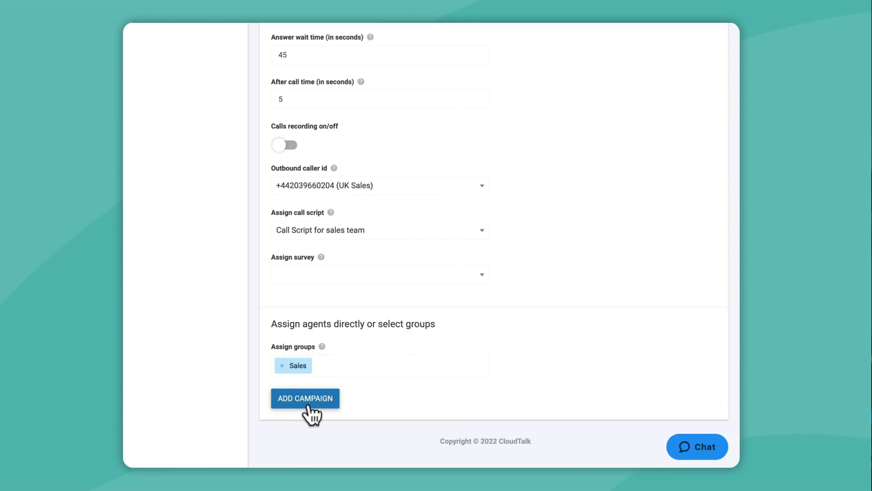
{"action": "left_click", "coordinate": [305, 398]}
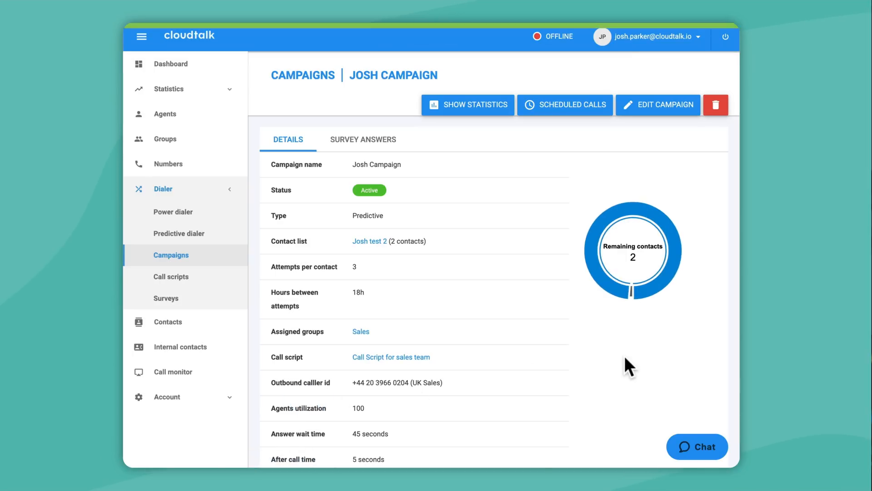
{"action": "left_click", "coordinate": [178, 233]}
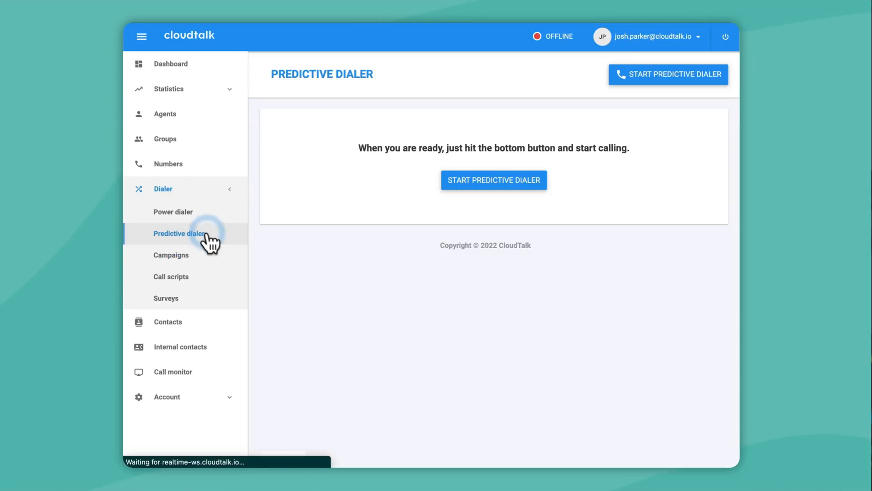